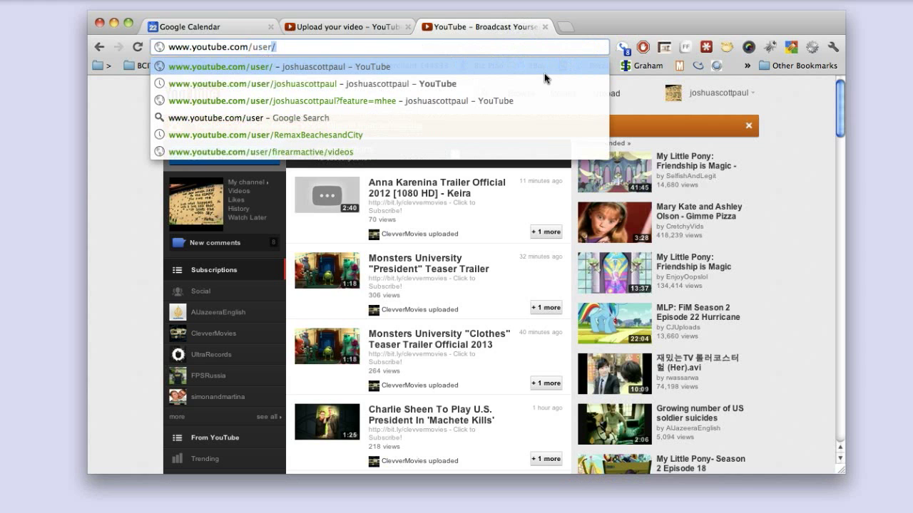
Step: Load the joshuascottpaul channel page from its user URL in the address bar
text(joshuascottpaul)
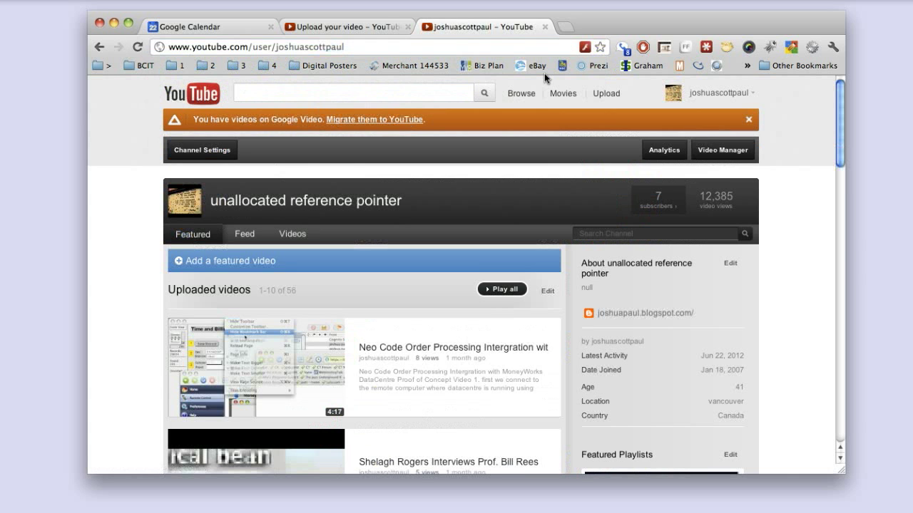
mouse_move(699, 97)
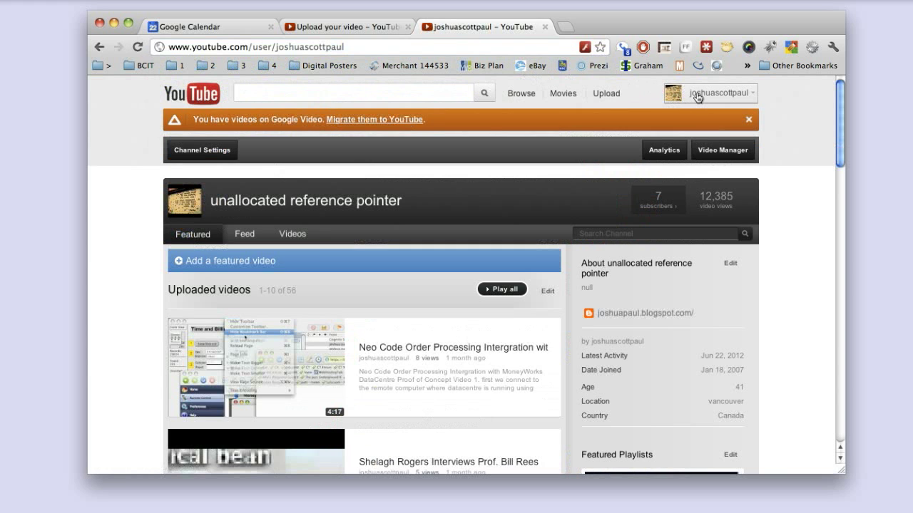
click(719, 94)
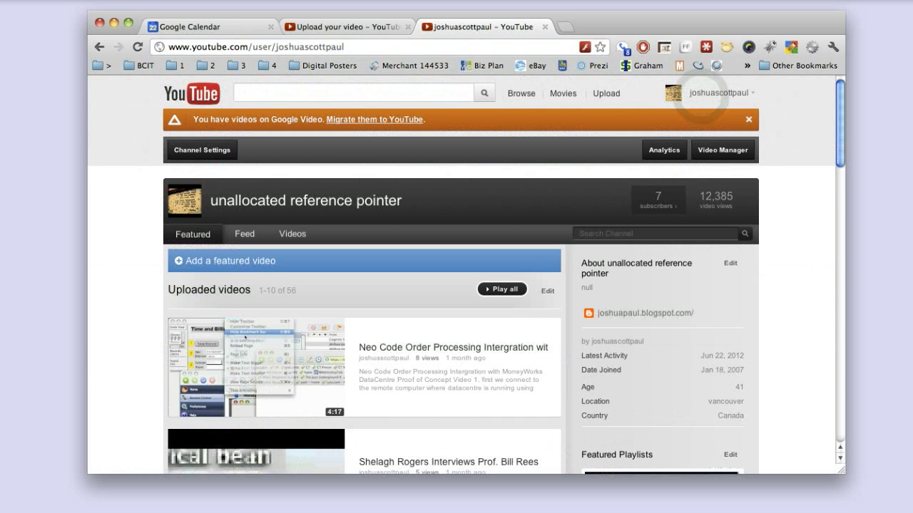
Step: Scroll down the channel page to reach the Other Channels module
scroll(down, 3)
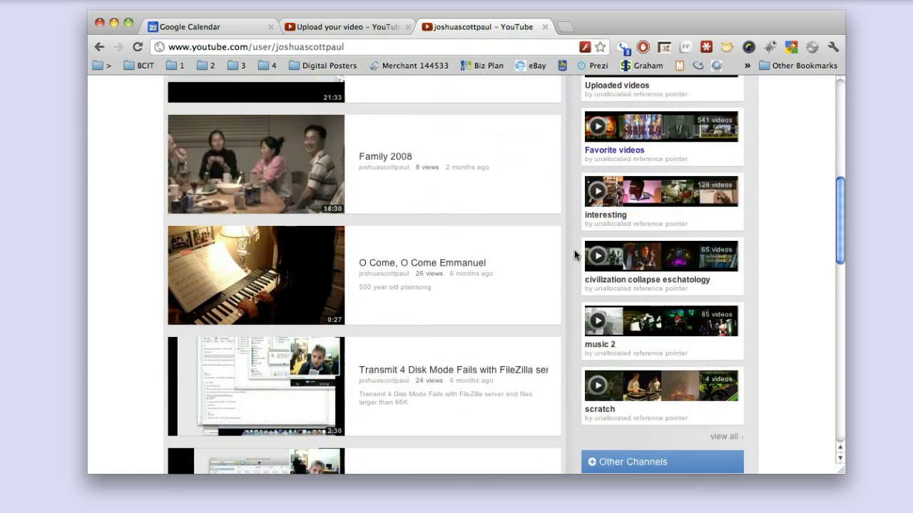
scroll(down, 3)
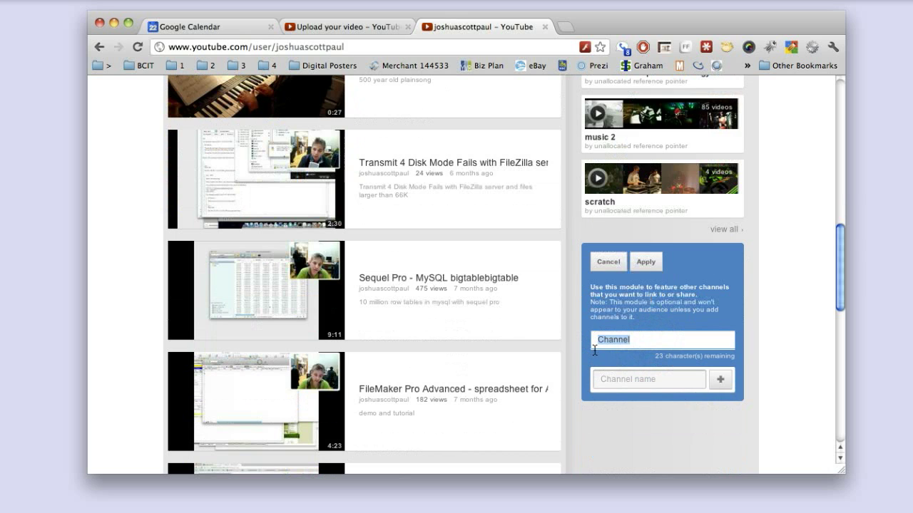
Step: Title the Other Channels module 'Check out my other account:'
text(Check out my other account:)
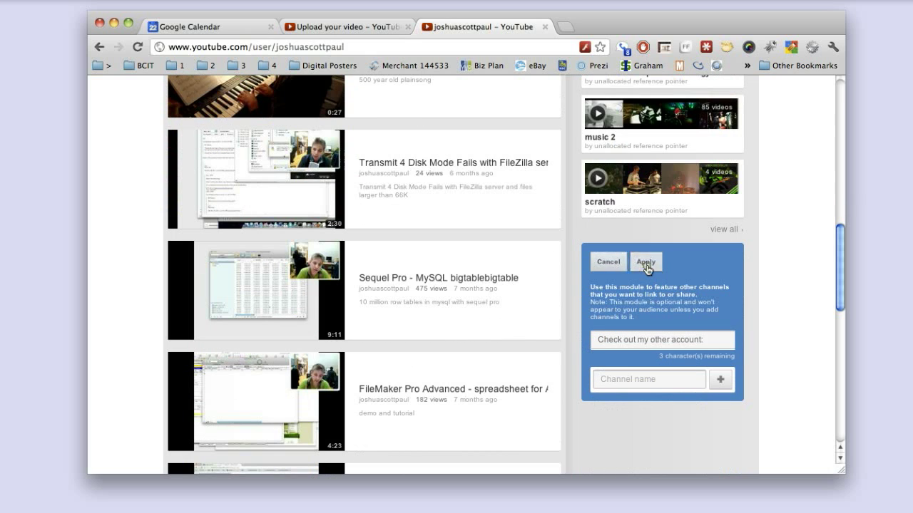
click(646, 263)
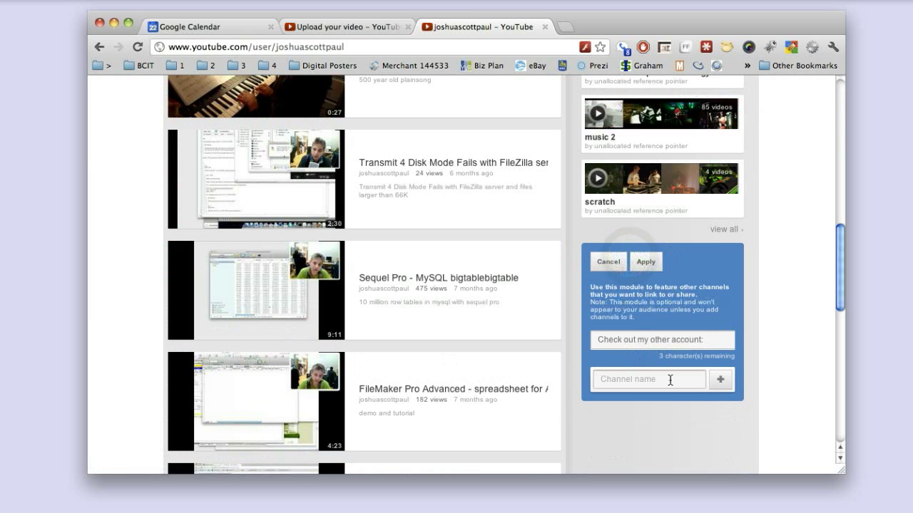
Step: Add the RICHpanama channel to the module and apply it to the channel page
click(660, 380)
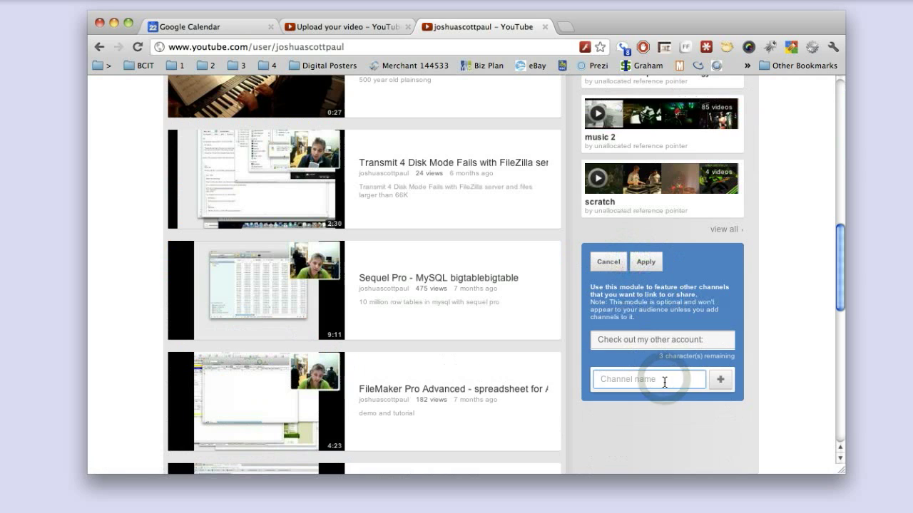
text(RI)
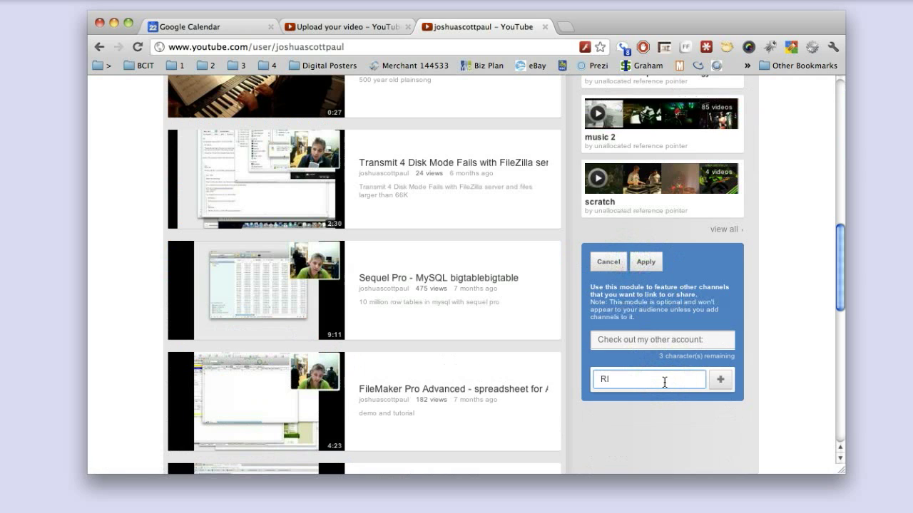
text(CH)
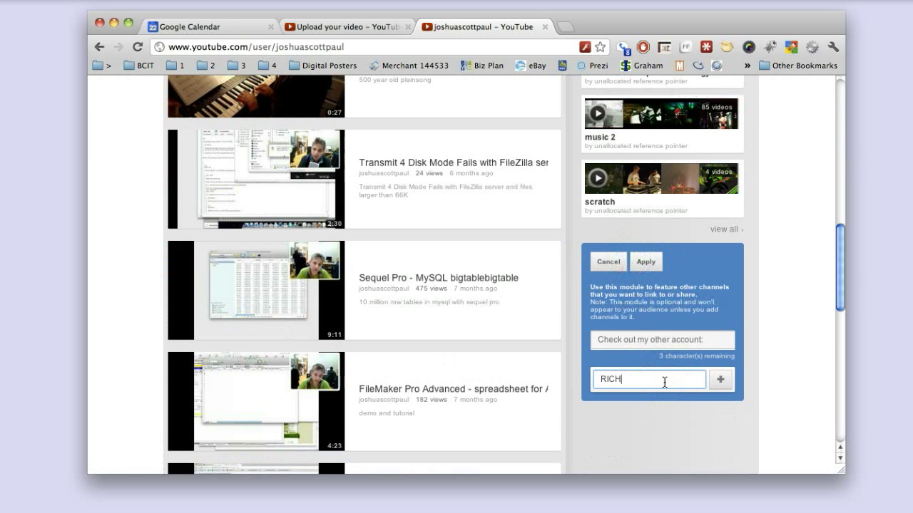
text(pana)
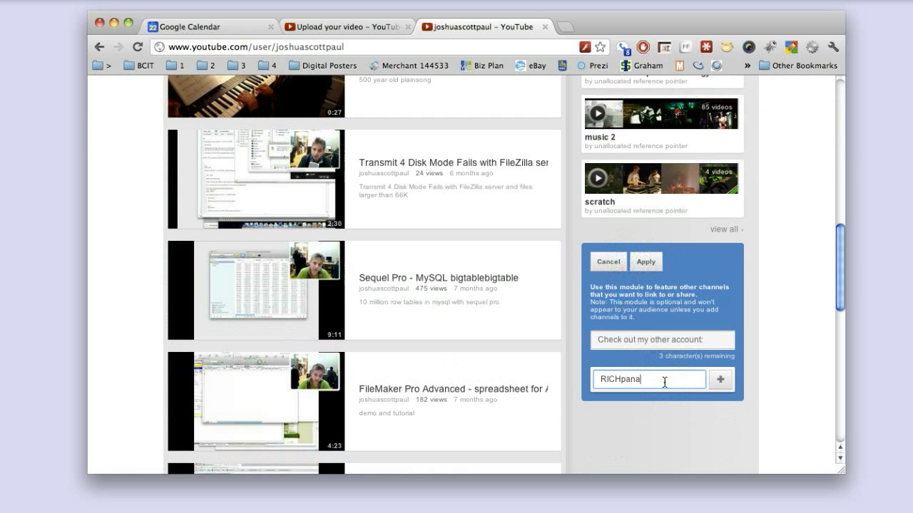
text(ma)
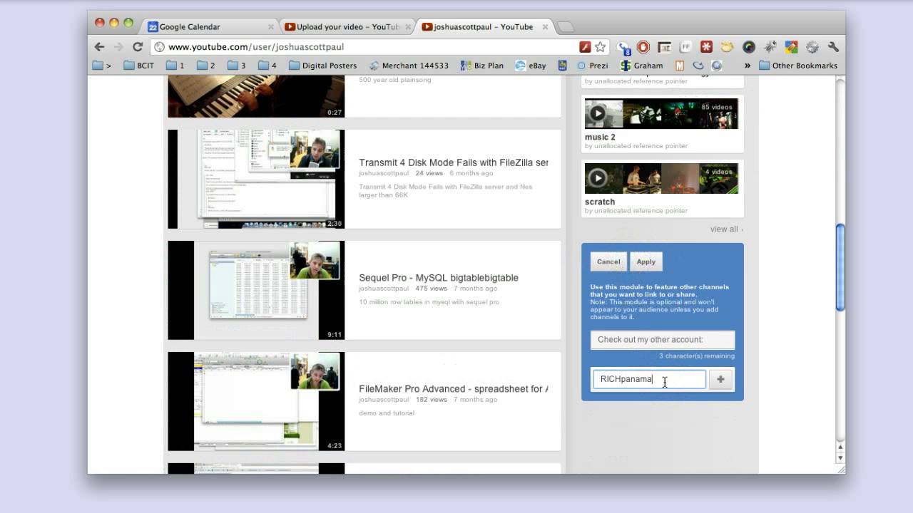
click(721, 379)
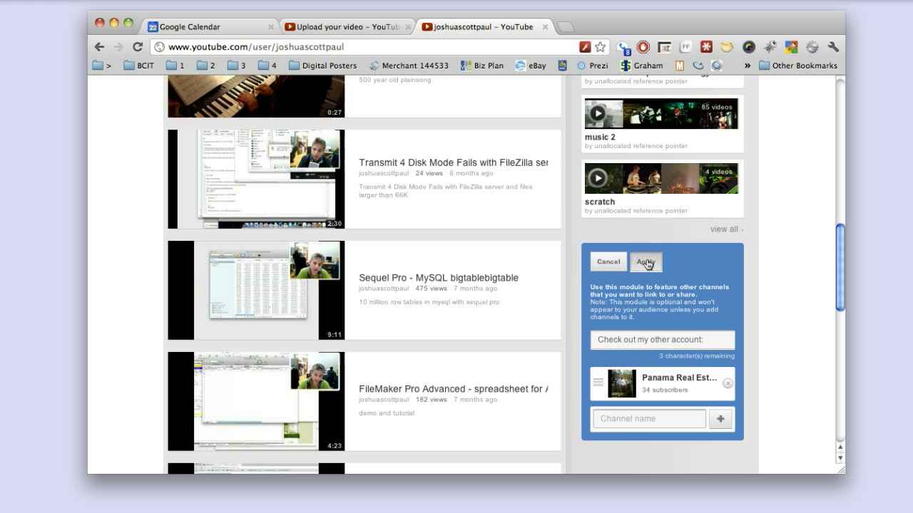
click(645, 262)
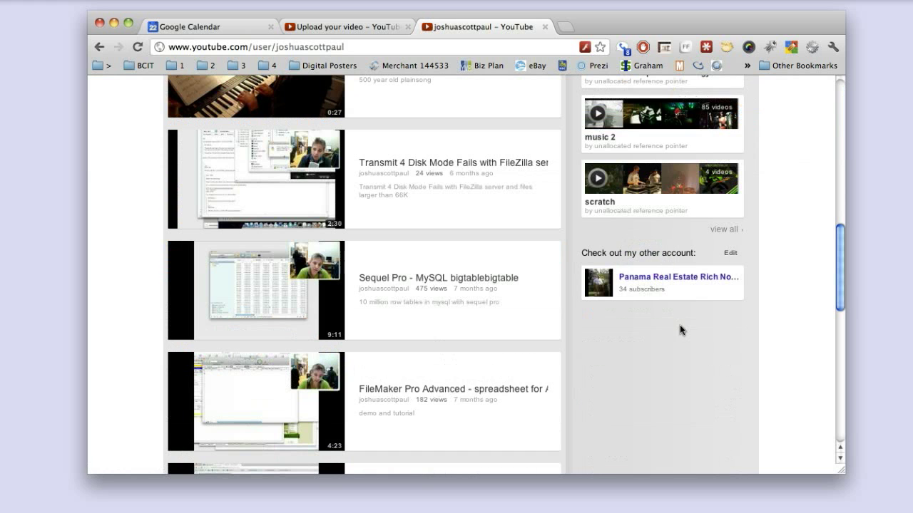
mouse_move(761, 264)
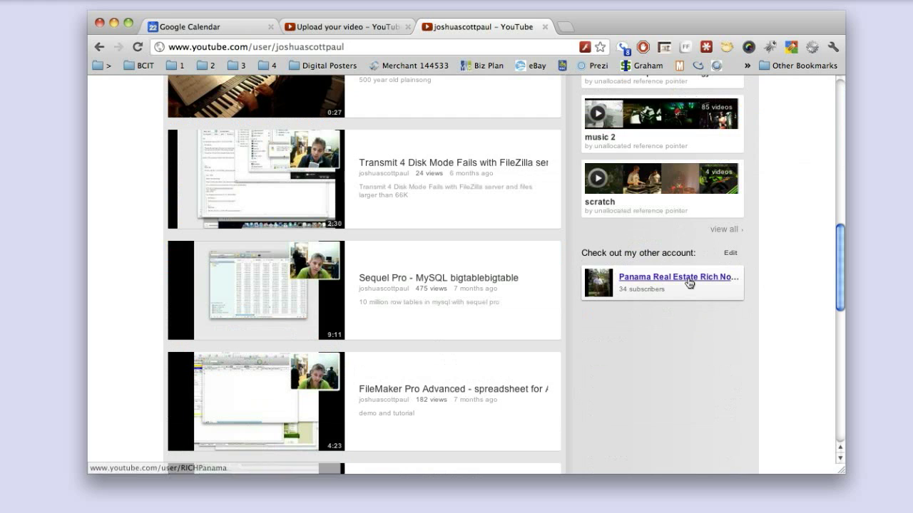
Step: Visit the Panama Real Estate Rich Novak channel from the new module link
click(679, 277)
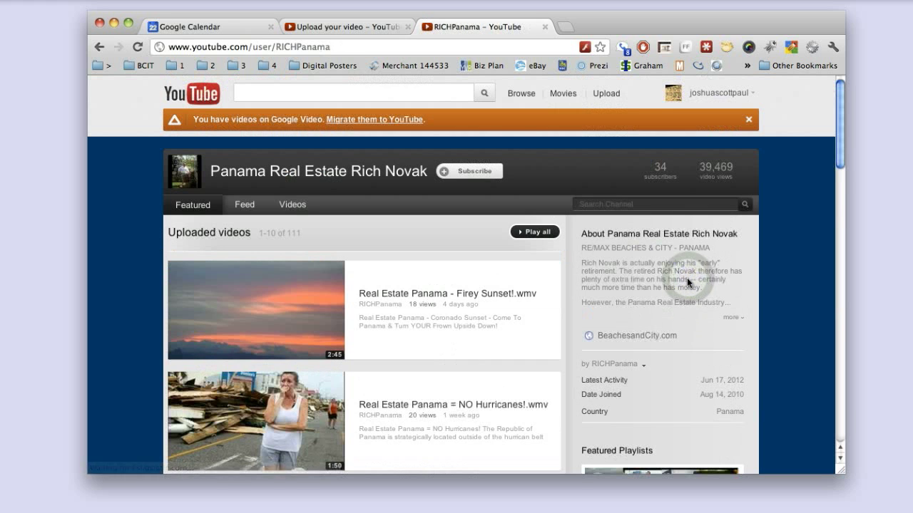